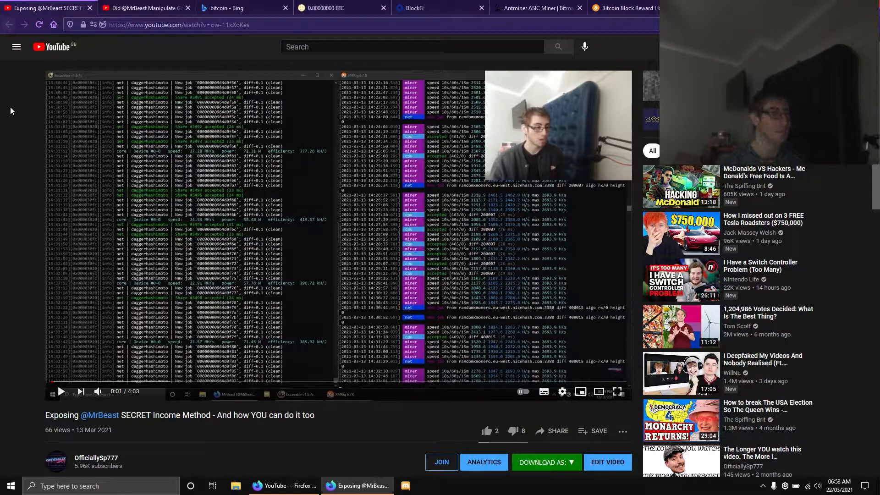
Switch from the YouTube mining video to the 'bitcoin - Bing' tab with its price chart
click(142, 7)
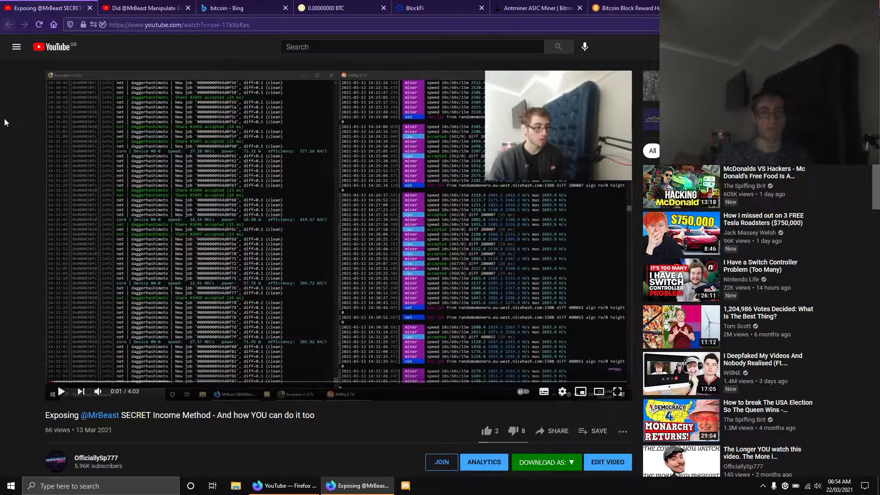
click(230, 8)
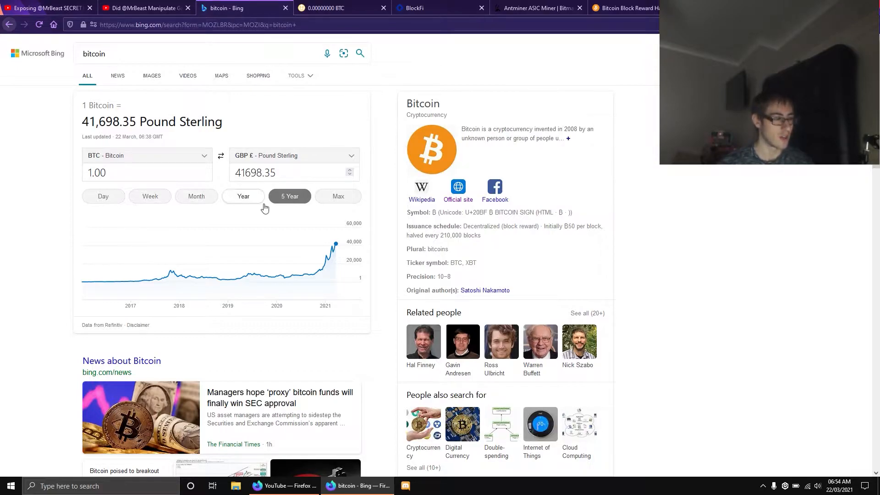
Cycle Bing's bitcoin chart through Max and 5 Year, ending on the one-year range
click(337, 196)
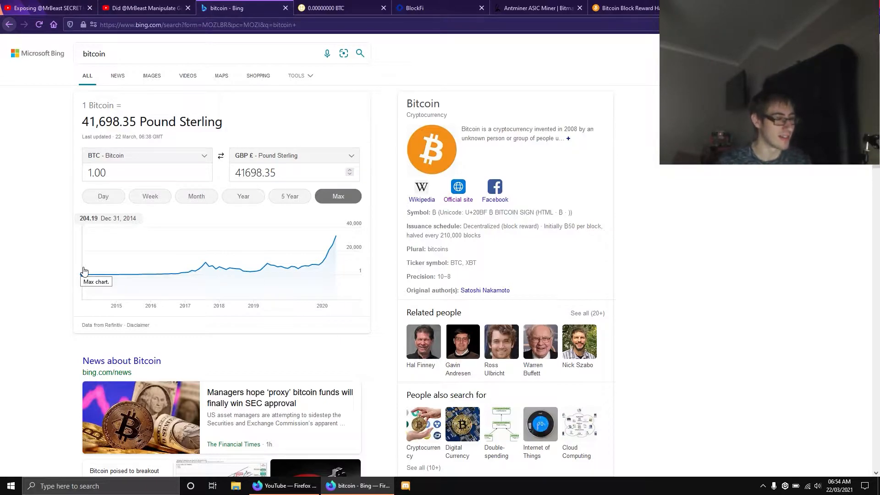
mouse_move(88, 274)
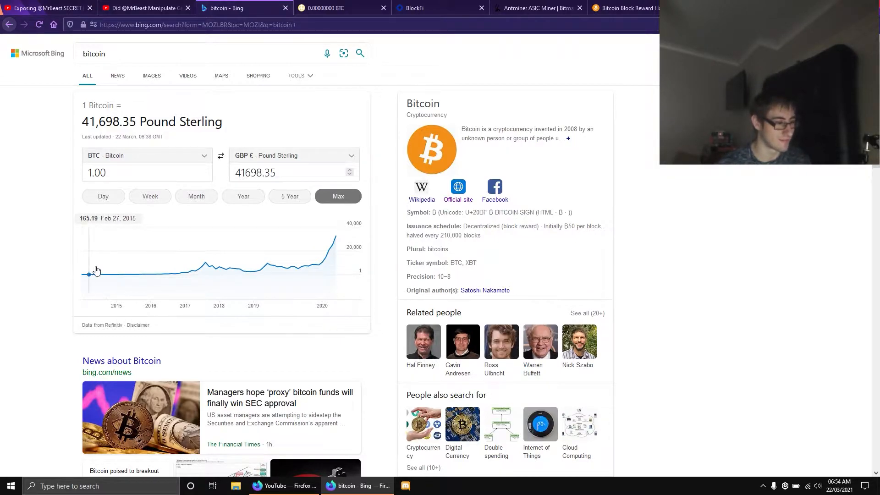
mouse_move(244, 264)
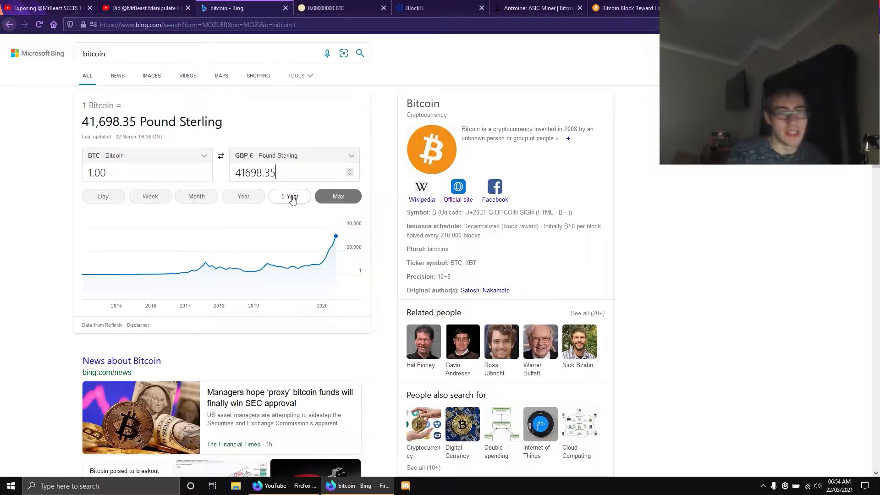
click(289, 195)
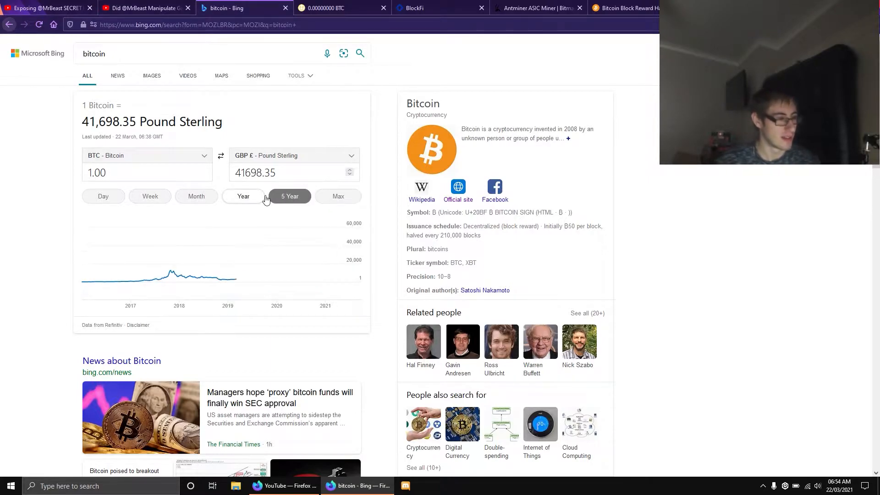
click(290, 195)
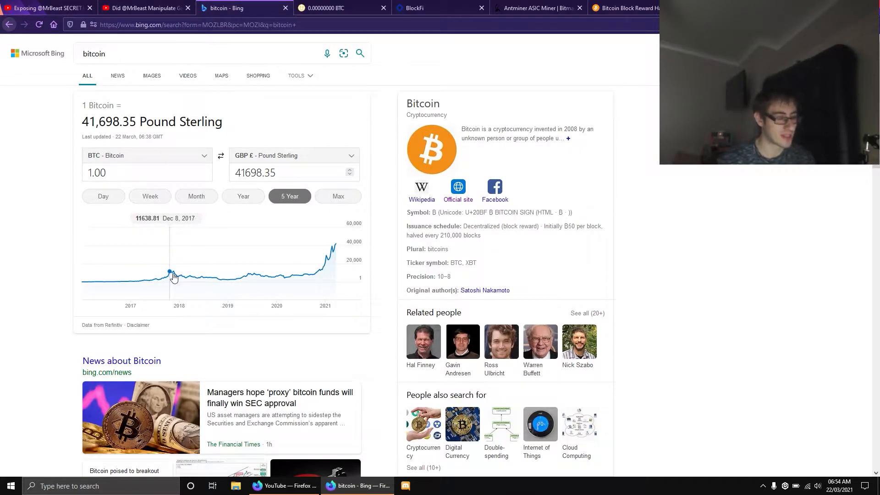
mouse_move(207, 279)
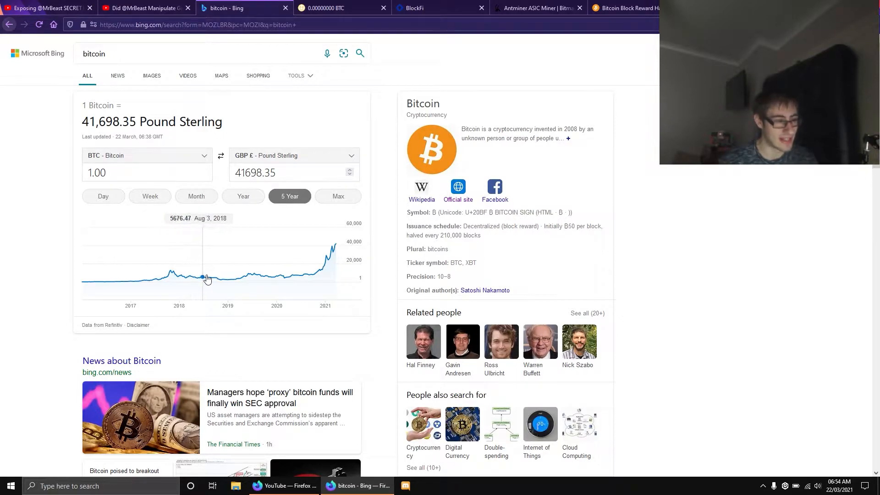
mouse_move(232, 280)
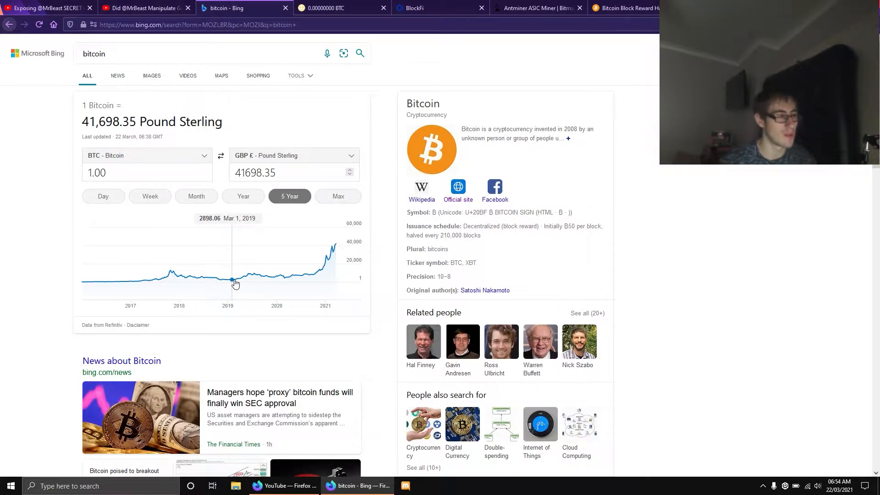
mouse_move(265, 276)
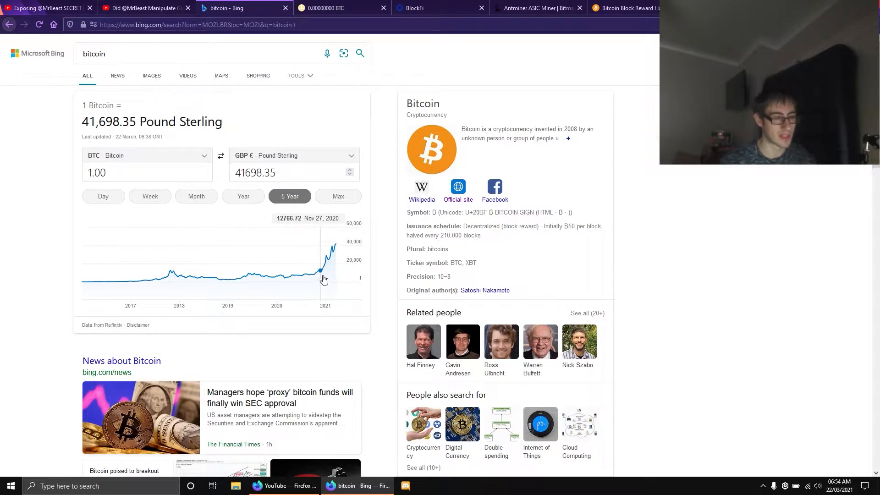
mouse_move(305, 279)
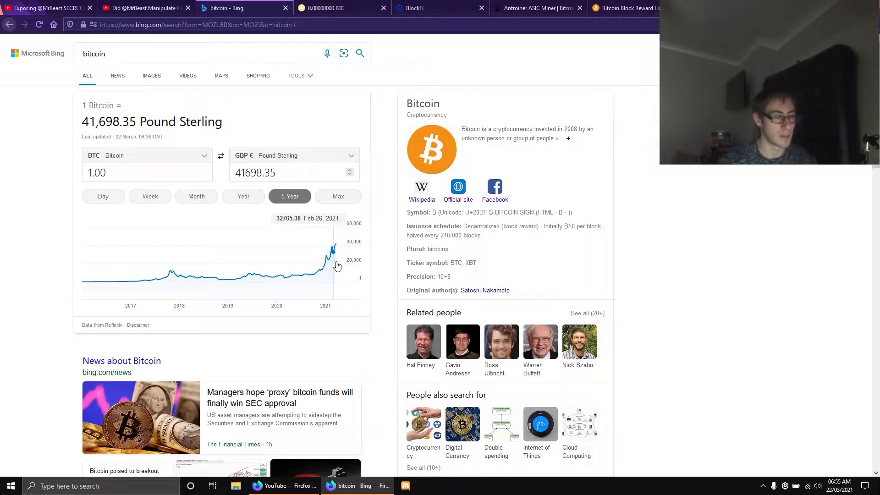
mouse_move(333, 259)
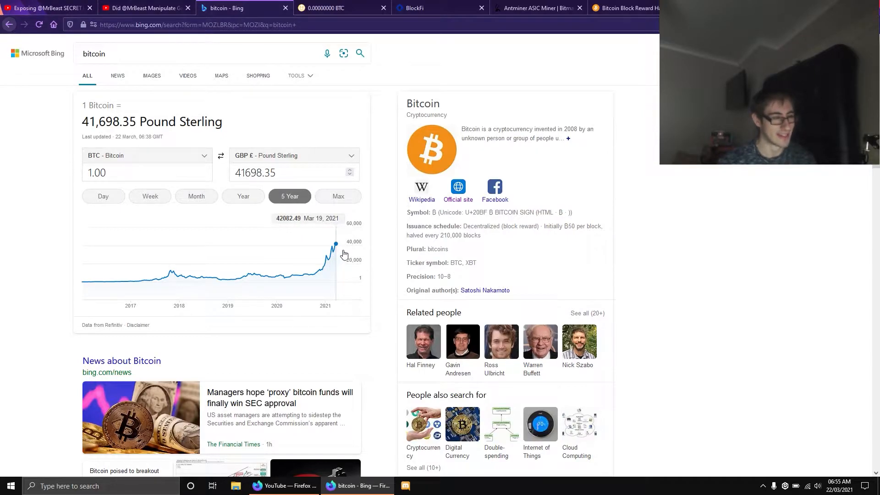
click(338, 195)
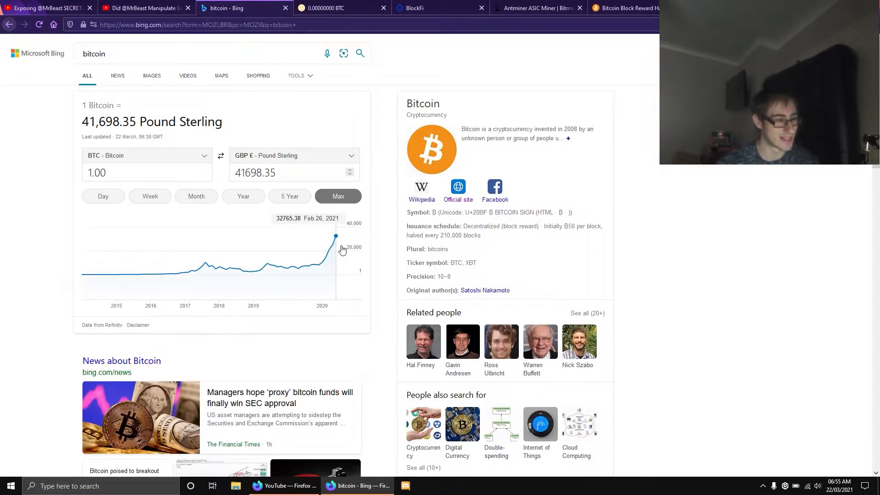
click(289, 196)
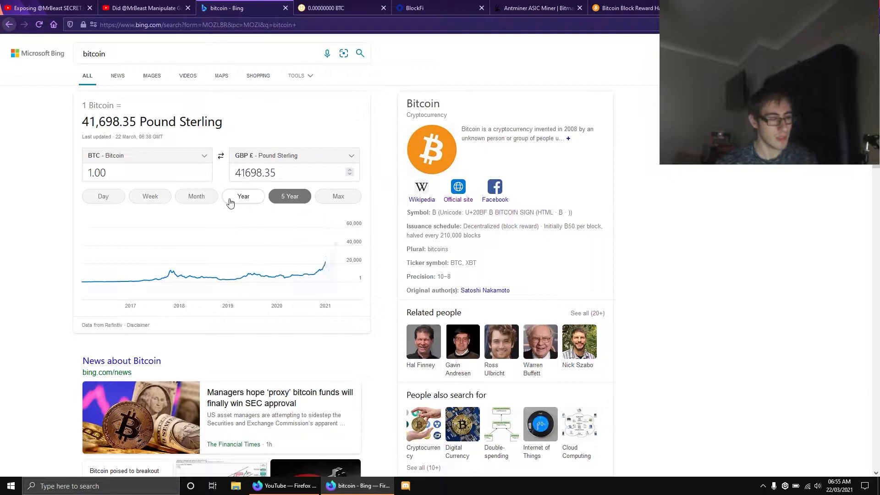
click(243, 197)
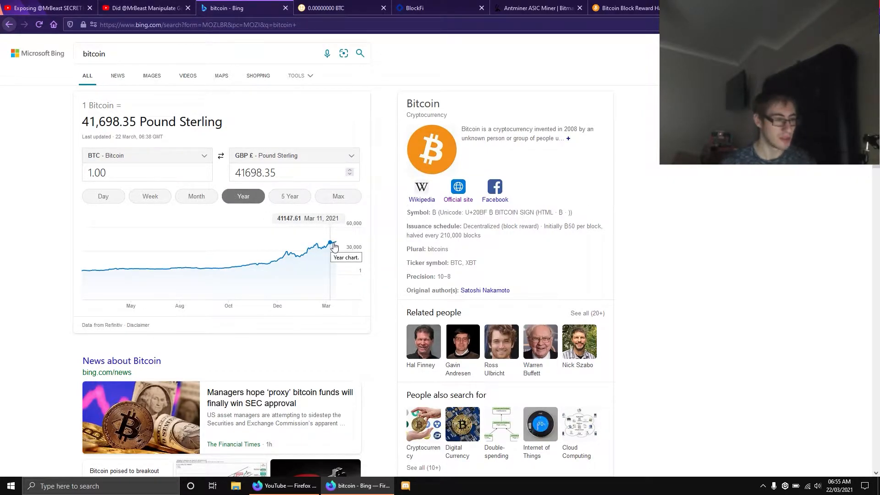
mouse_move(568, 58)
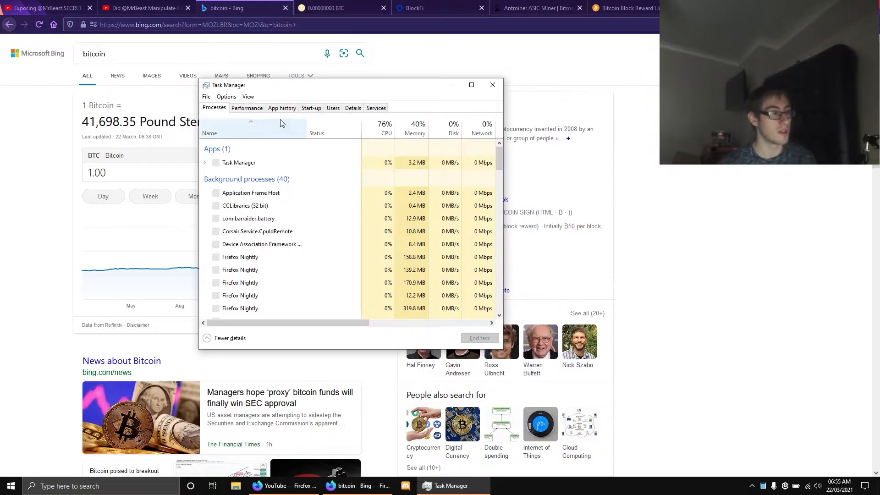
click(246, 108)
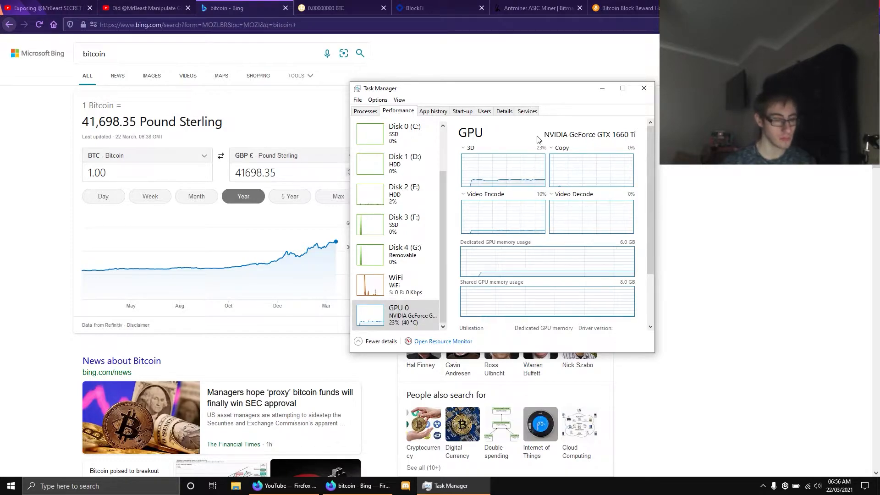
Close Task Manager to reveal Bing's one-year bitcoin price chart again
scroll(down, 3)
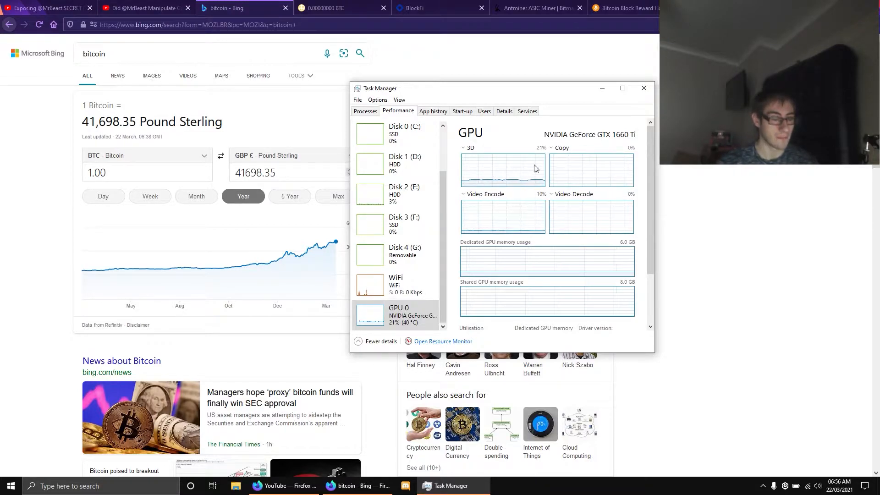
scroll(down, 3)
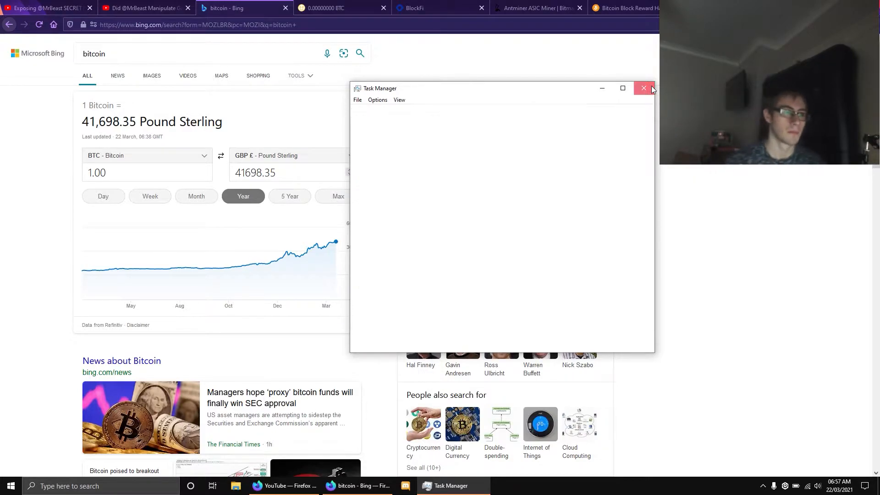
click(643, 88)
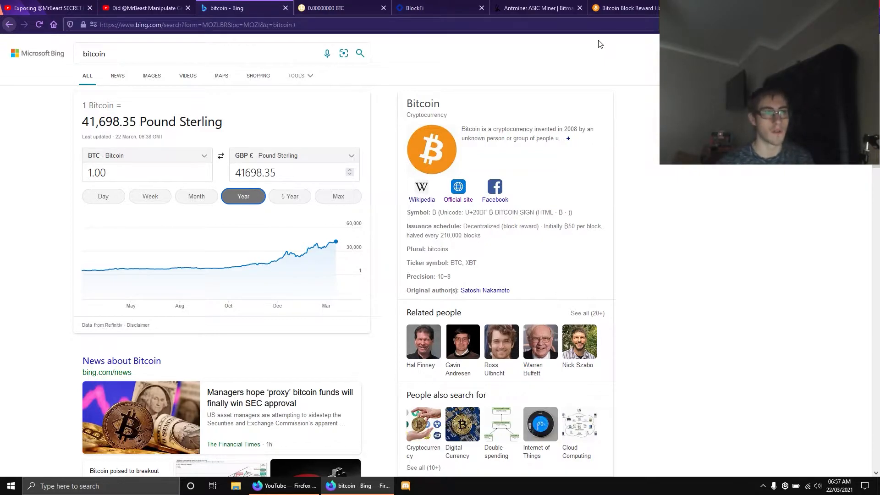
Open the halving countdown tab, highlight the 3.125-coin reward, and reach the Inflation vs. Time chart
click(625, 8)
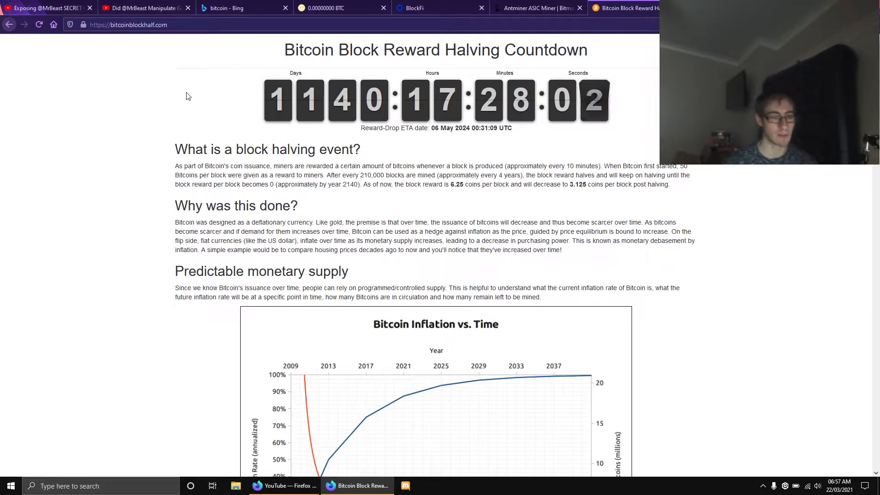
drag(449, 184, 587, 185)
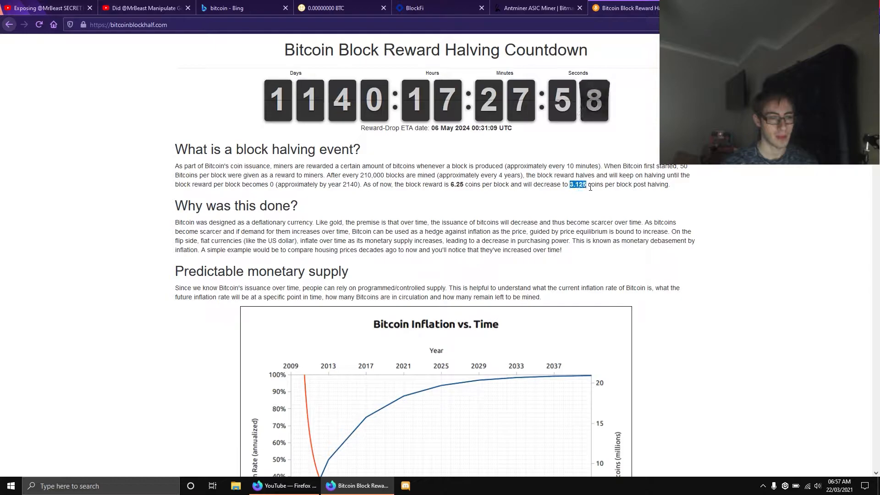
scroll(down, 3)
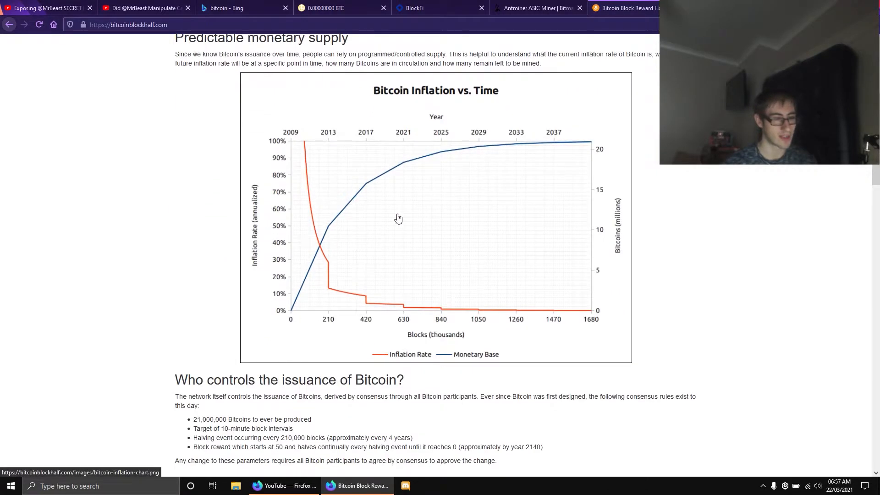
mouse_move(616, 157)
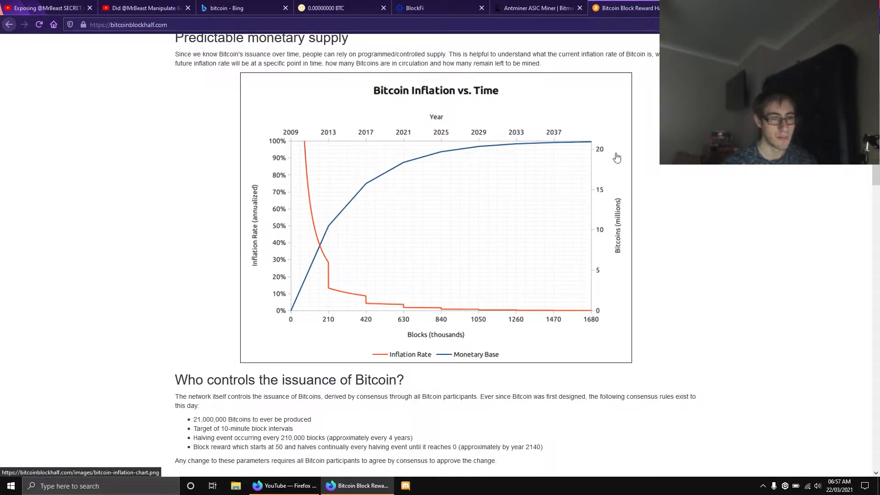
mouse_move(441, 146)
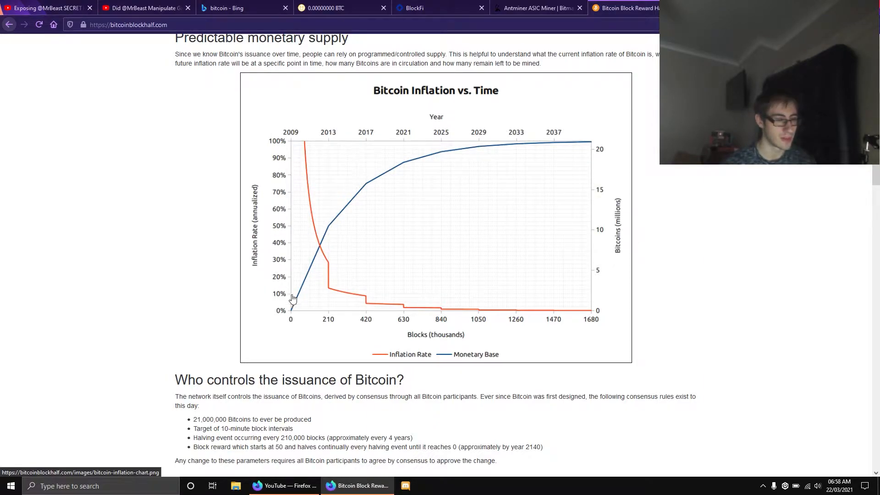
mouse_move(423, 306)
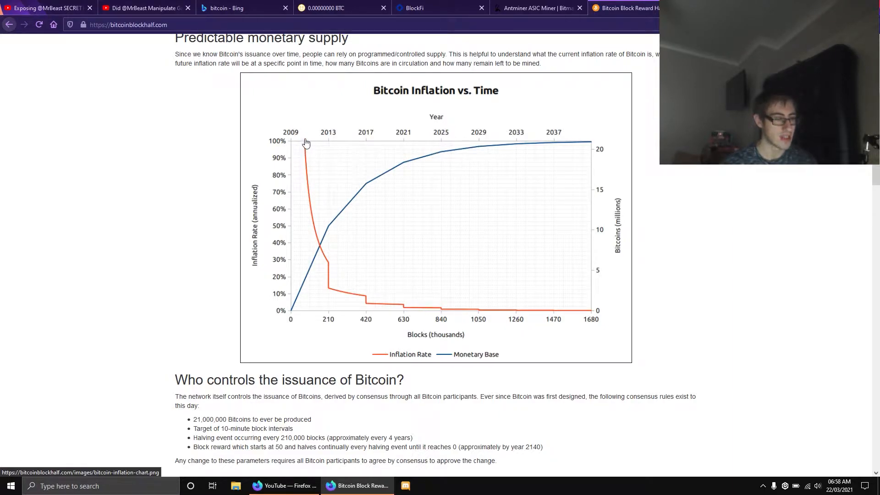
mouse_move(496, 308)
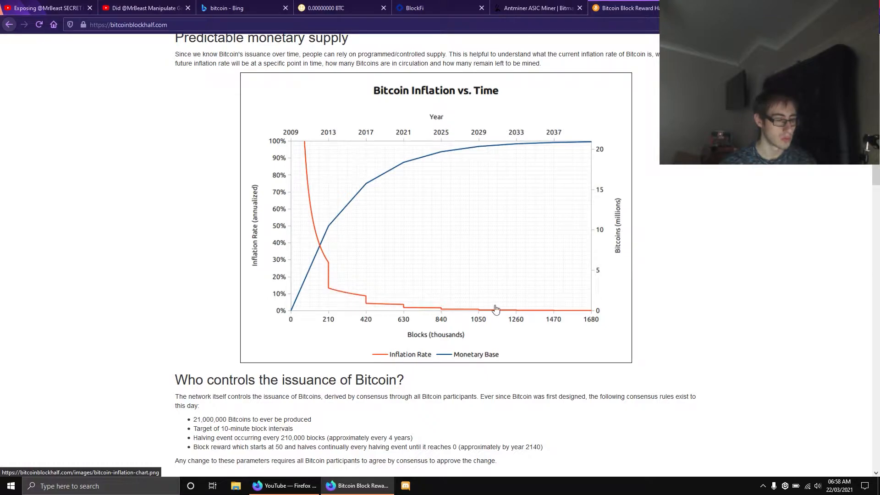
mouse_move(302, 279)
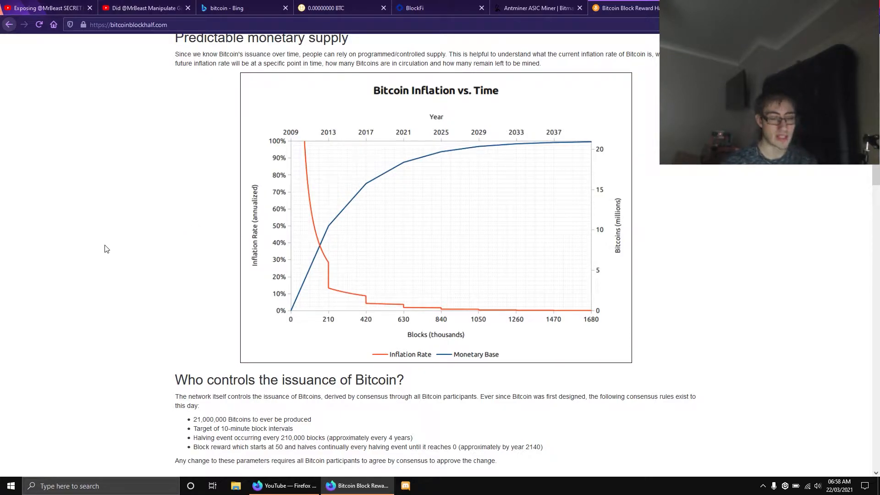
Highlight and deselect the halving explanation and block halving event paragraphs near the countdown
scroll(up, 3)
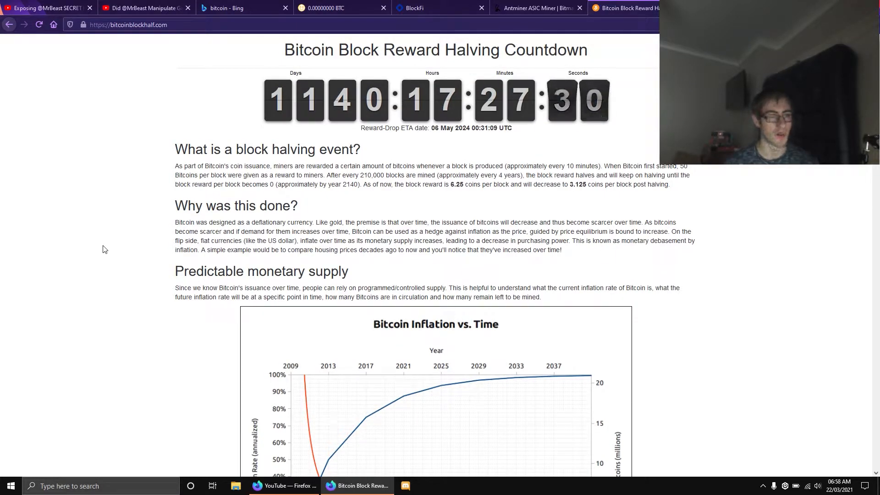
scroll(down, 3)
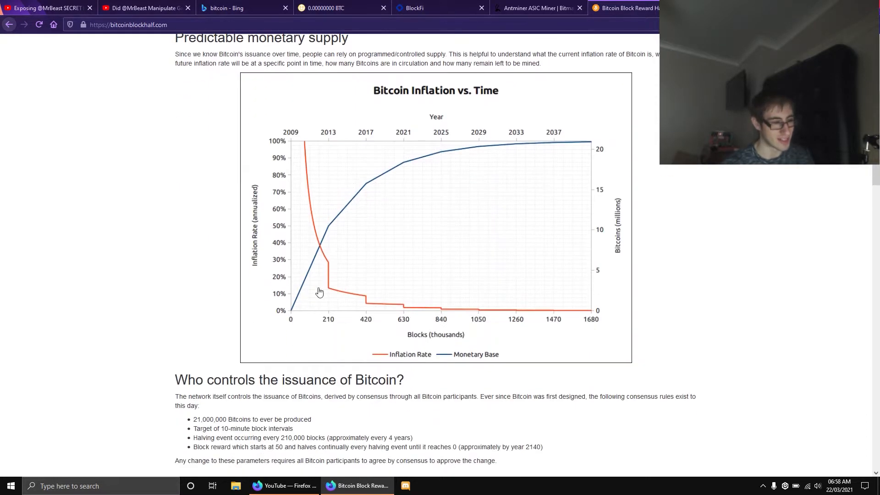
mouse_move(427, 178)
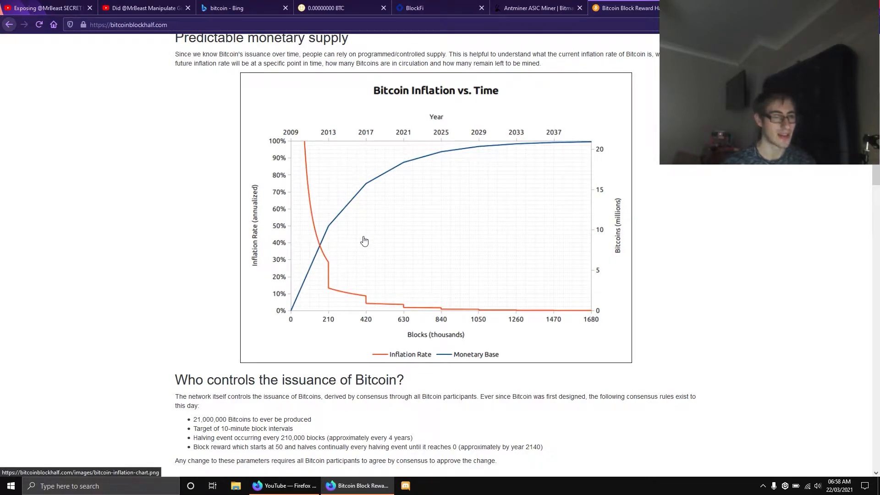
mouse_move(503, 145)
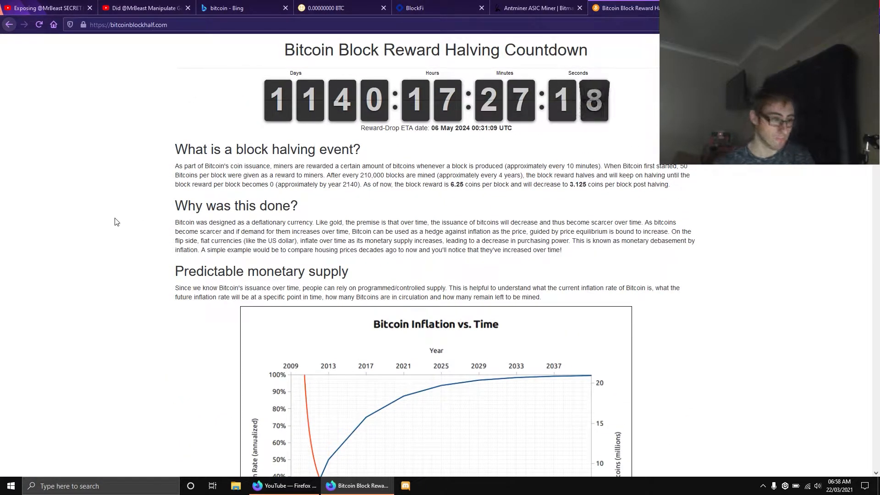
drag(175, 150, 365, 250)
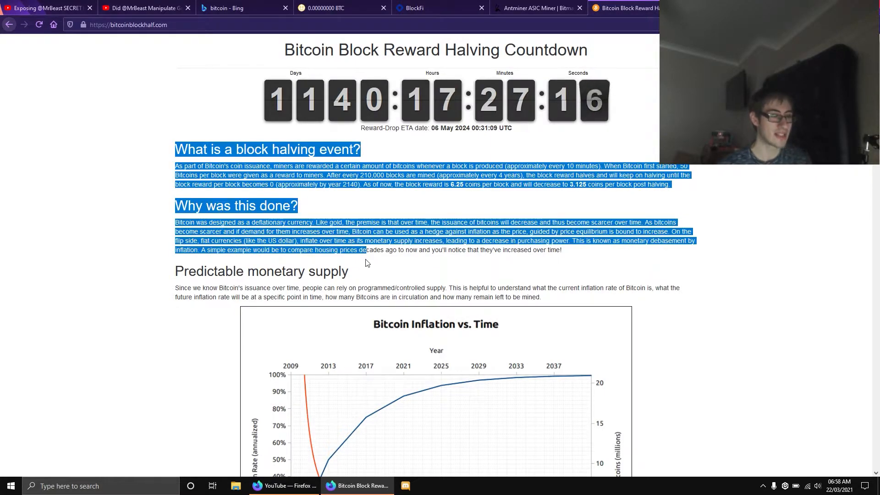
click(173, 144)
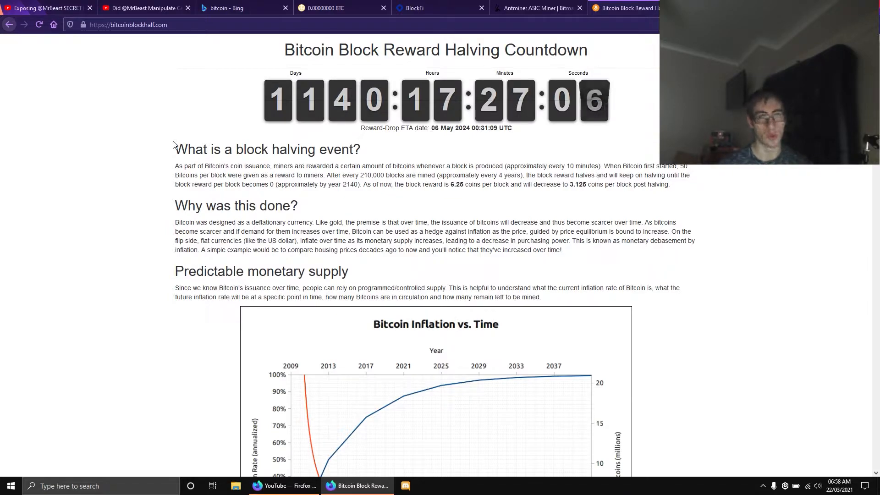
drag(175, 165, 670, 184)
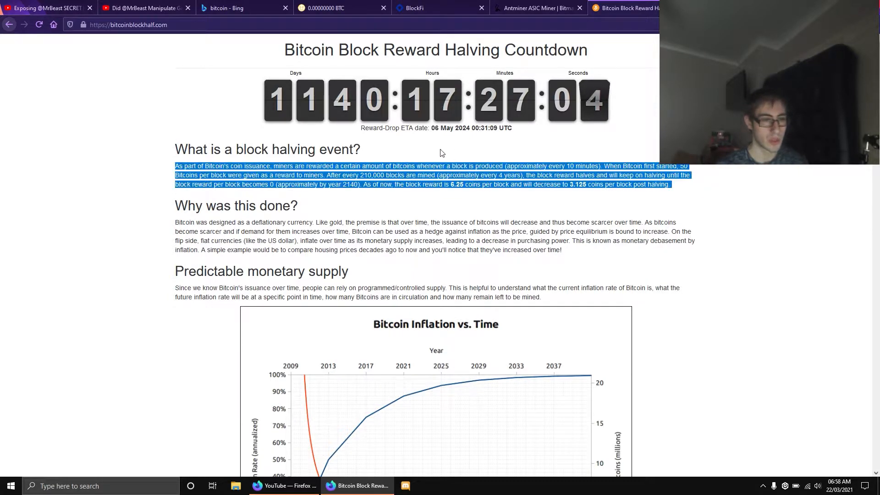
click(440, 153)
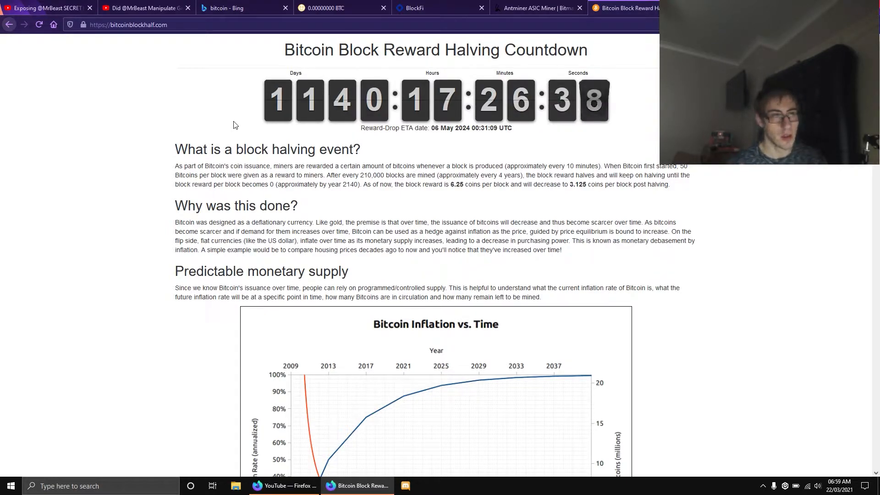
click(535, 8)
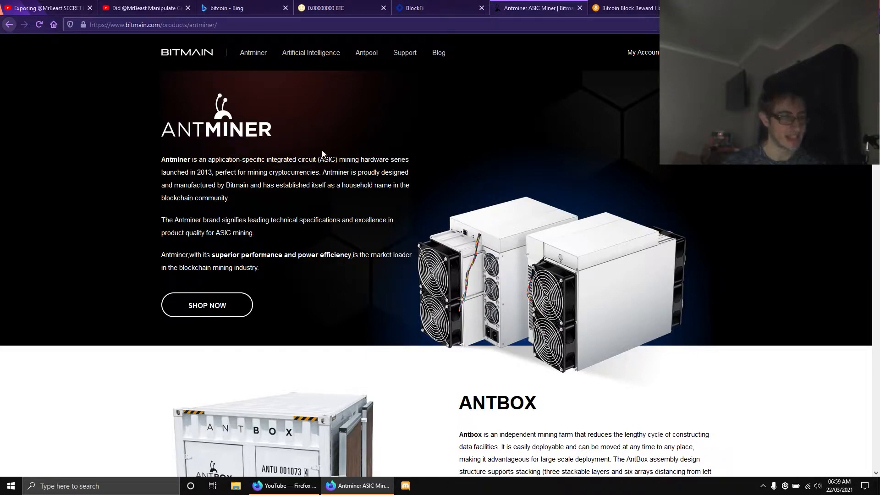
drag(208, 159, 316, 159)
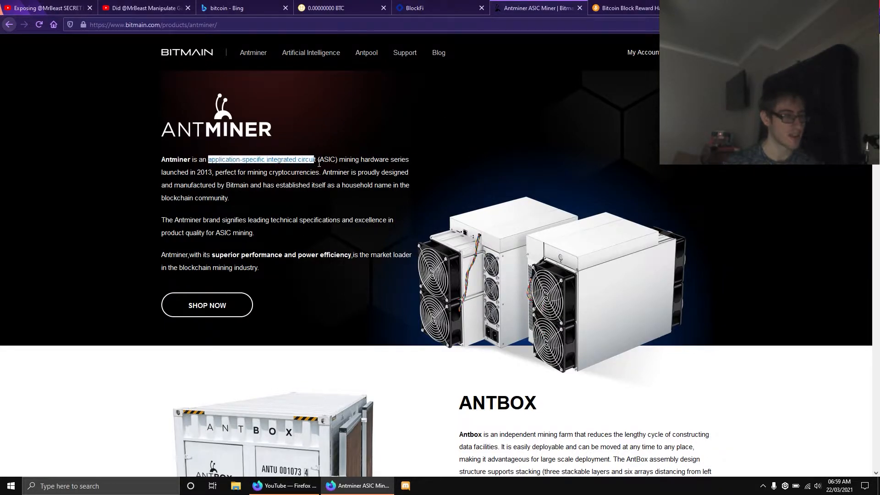
click(338, 129)
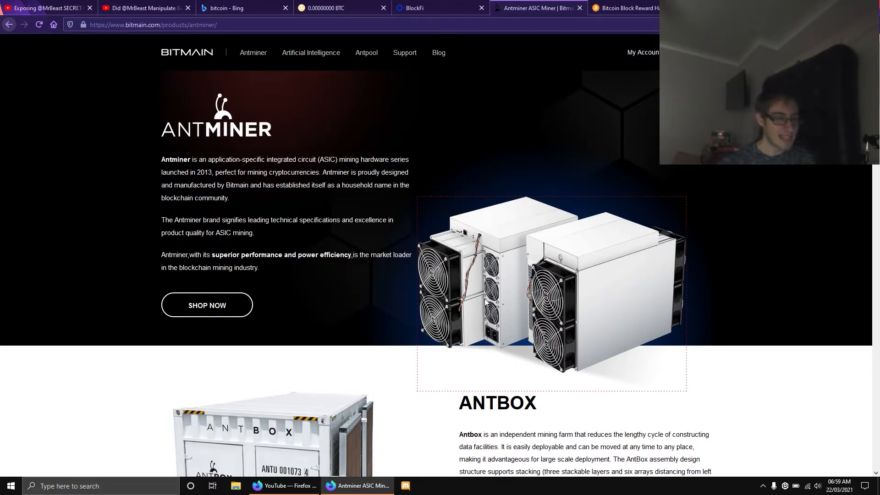
mouse_move(515, 150)
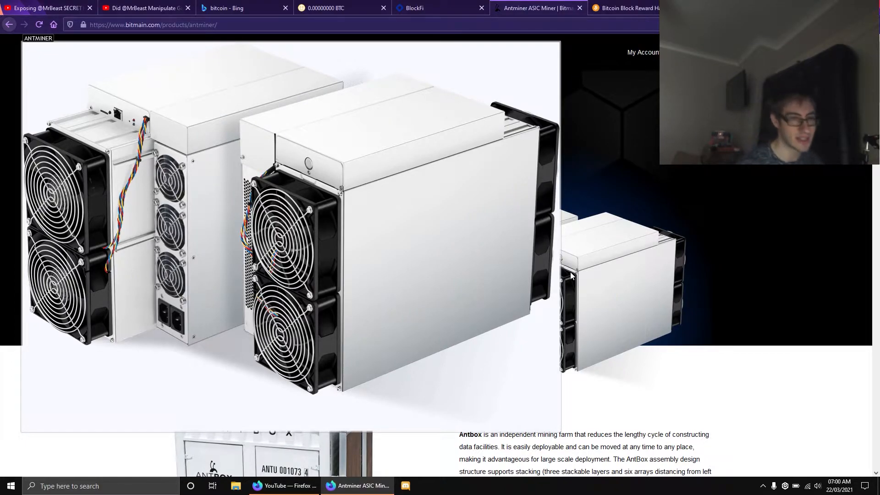
click(625, 8)
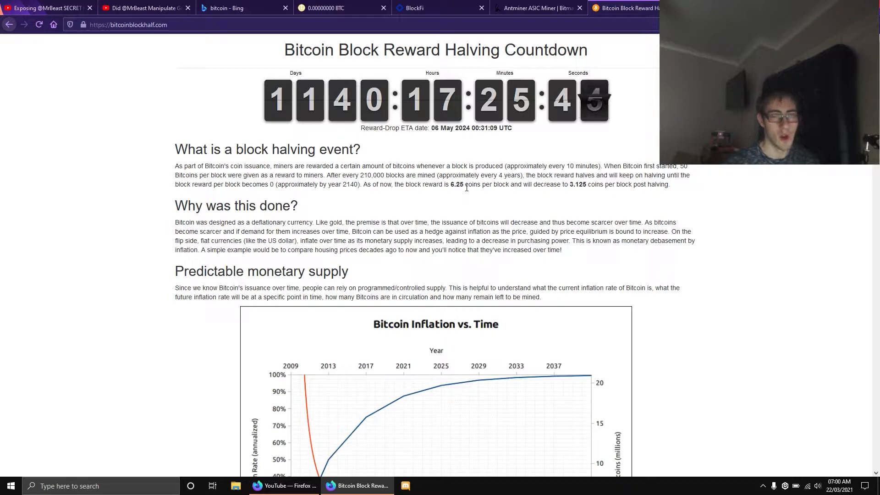
mouse_move(667, 214)
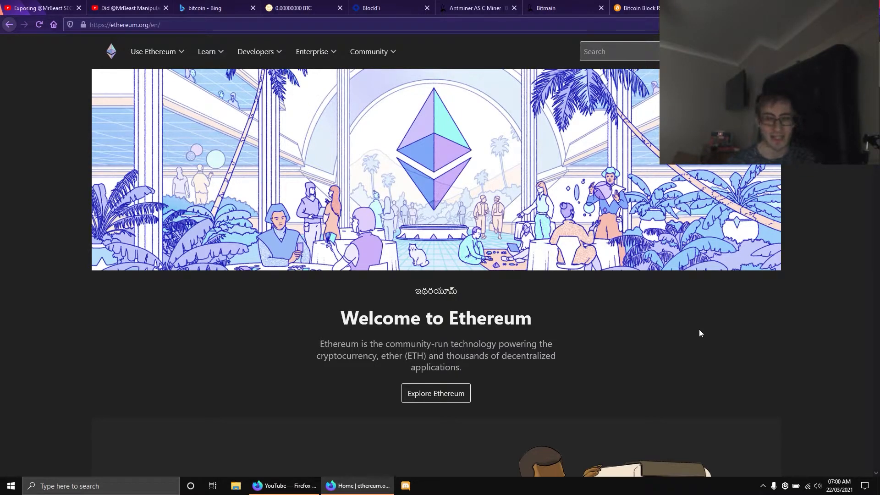
Scroll down through the ethereum.org page
scroll(down, 3)
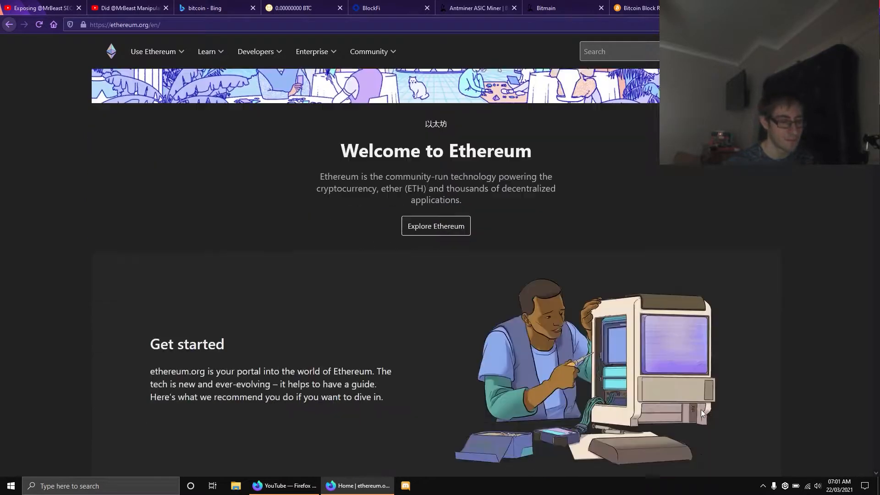
scroll(down, 3)
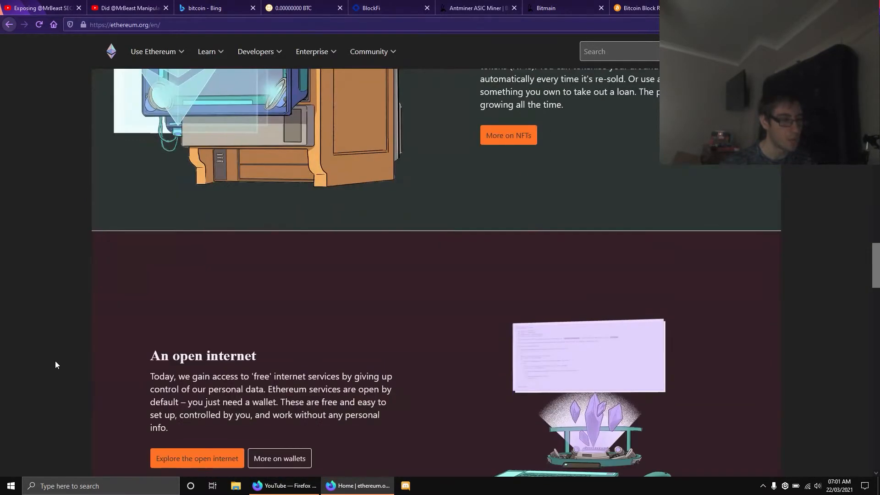
scroll(down, 3)
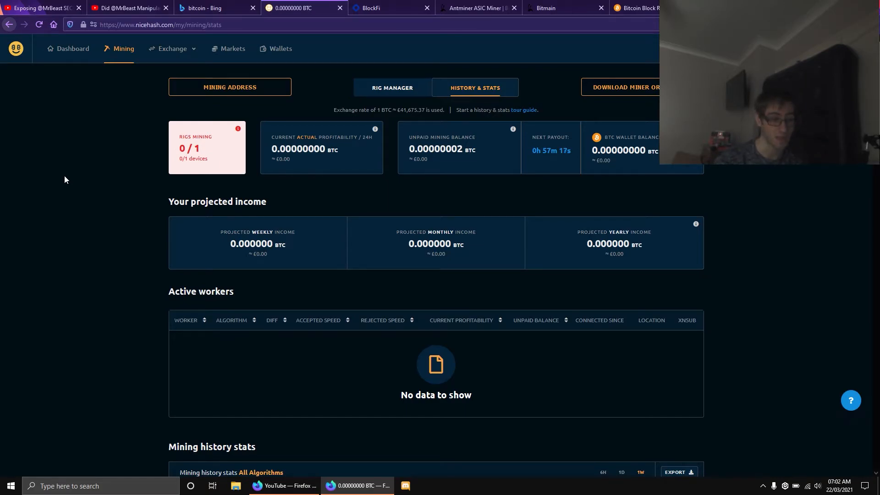
Scroll down to the one-week mining history chart, then back up to the stats top
scroll(down, 3)
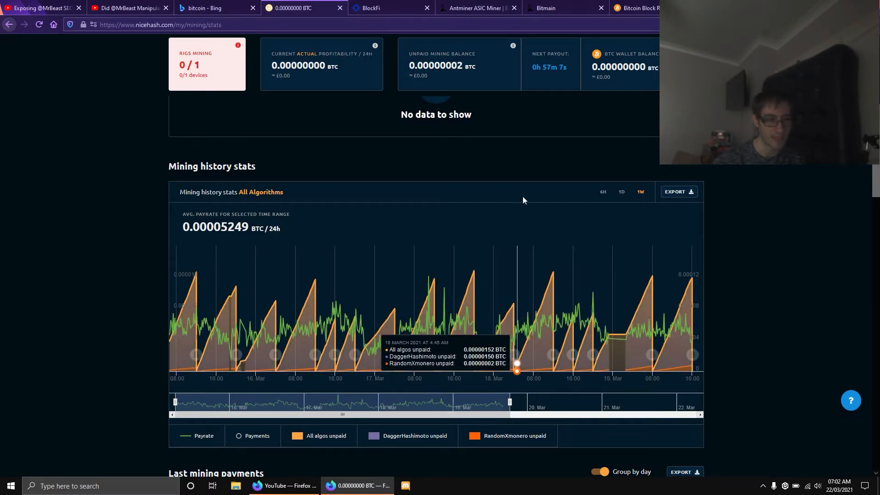
mouse_move(584, 313)
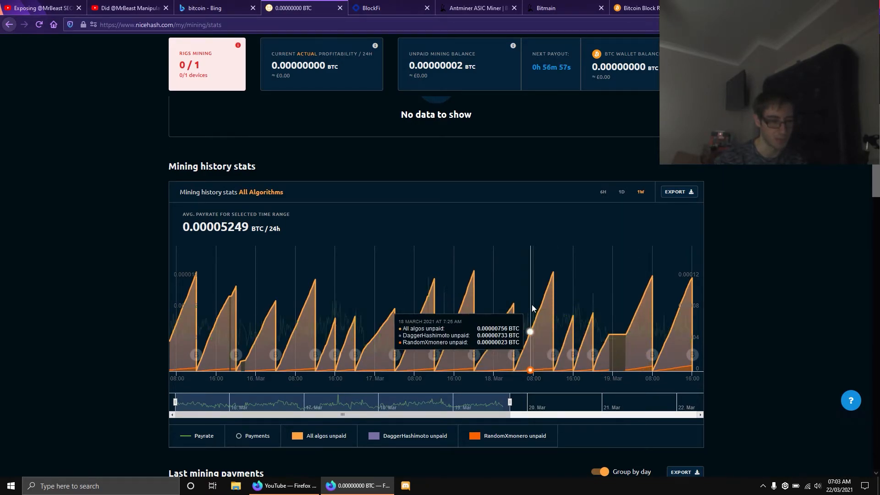
mouse_move(675, 306)
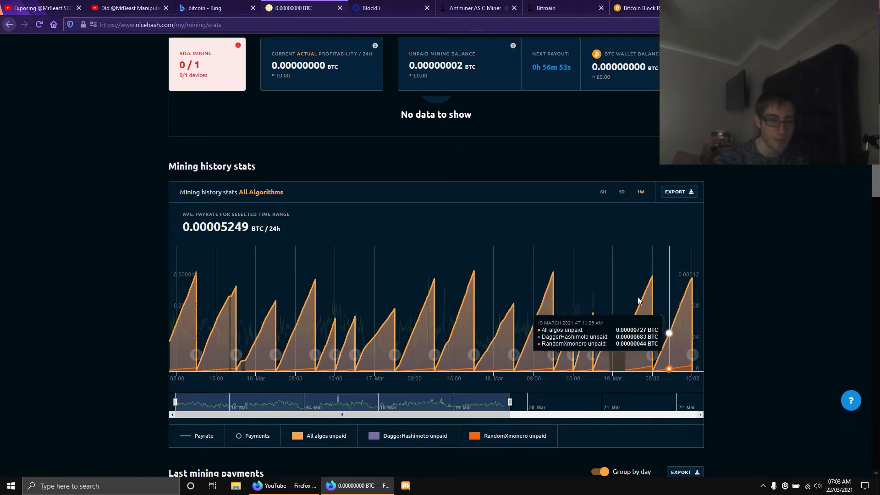
mouse_move(331, 291)
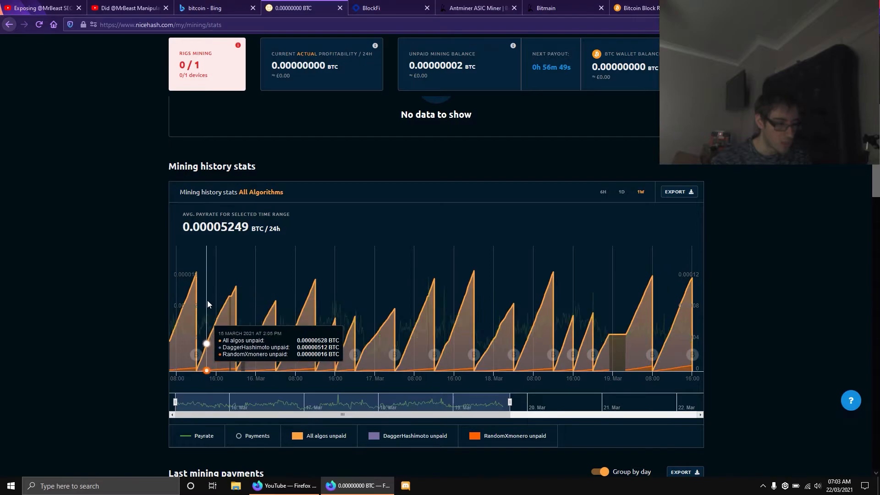
mouse_move(415, 324)
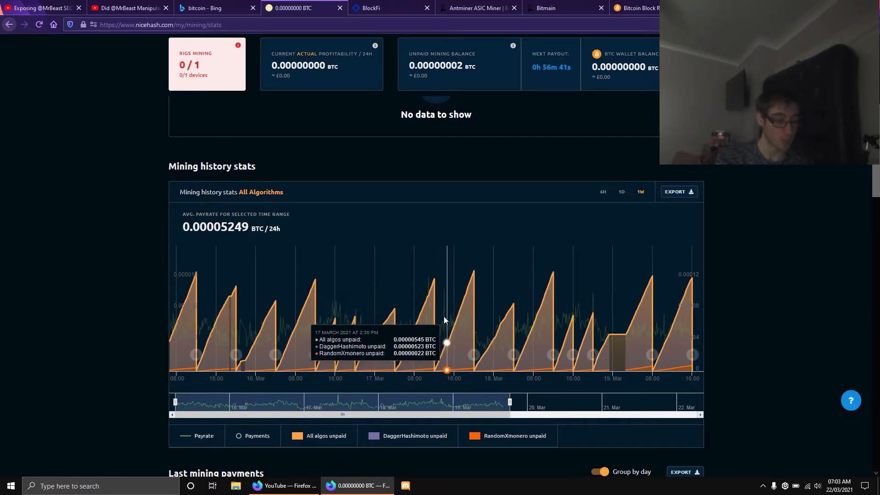
mouse_move(429, 289)
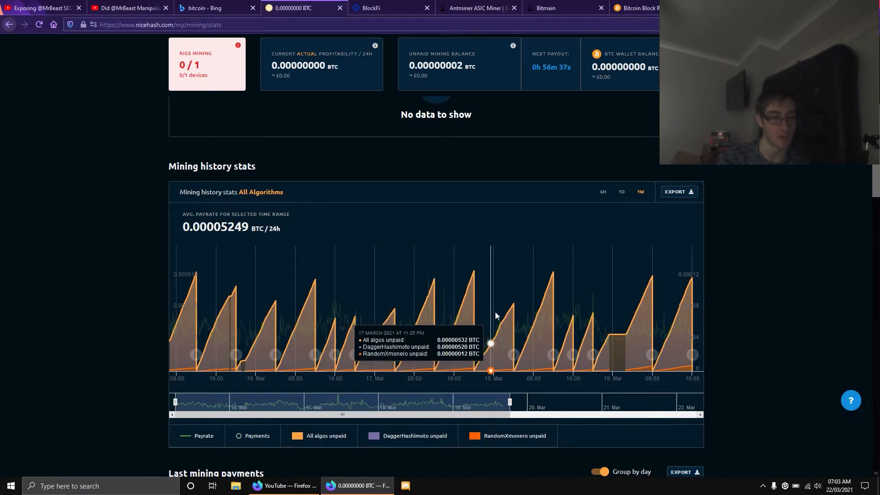
mouse_move(523, 331)
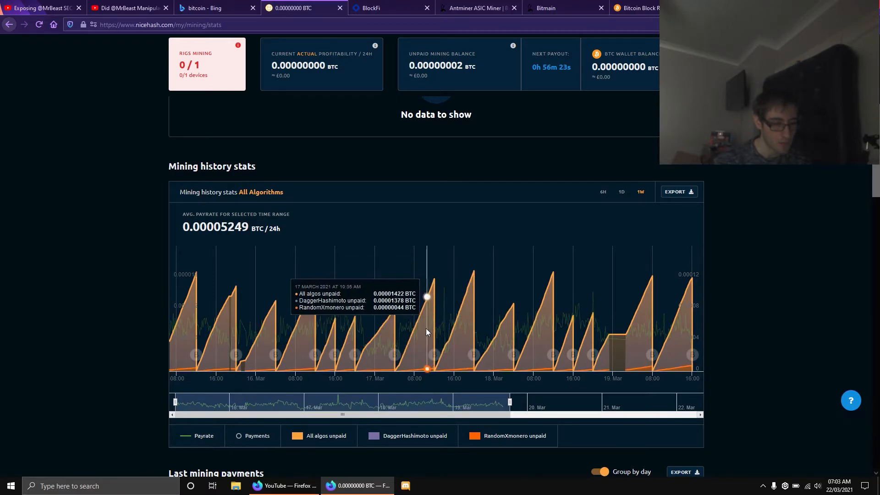
mouse_move(461, 292)
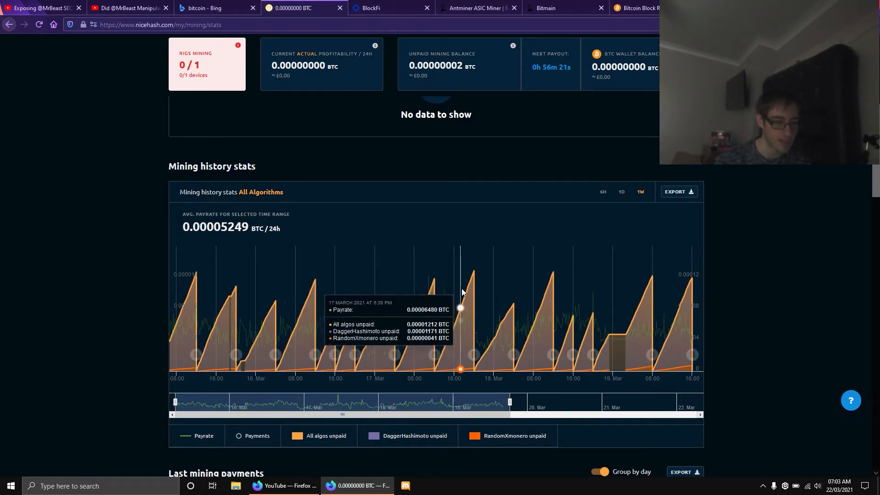
mouse_move(469, 283)
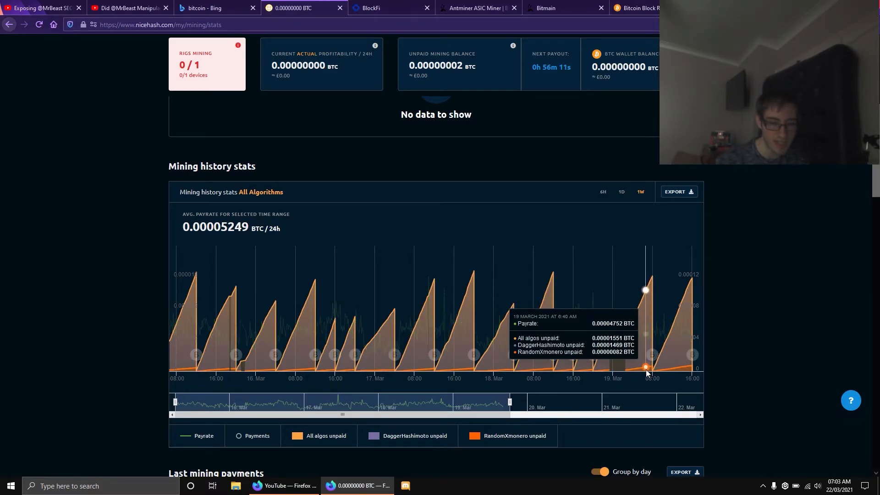
mouse_move(648, 303)
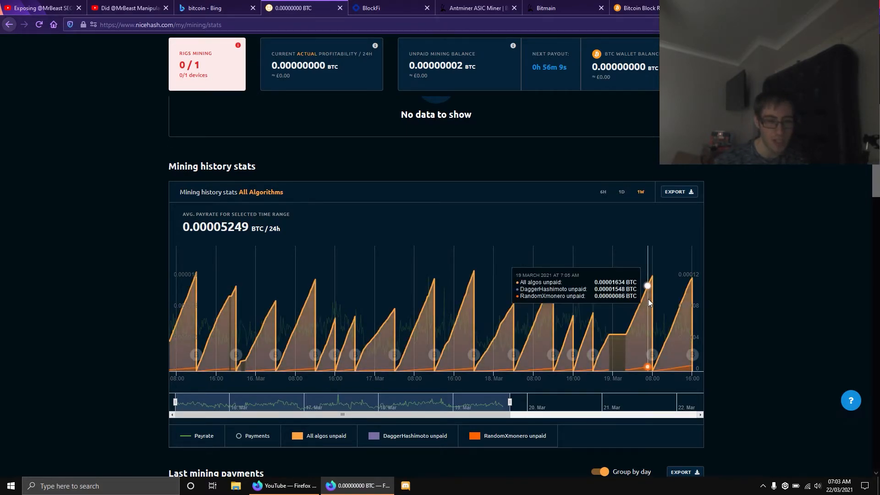
mouse_move(624, 334)
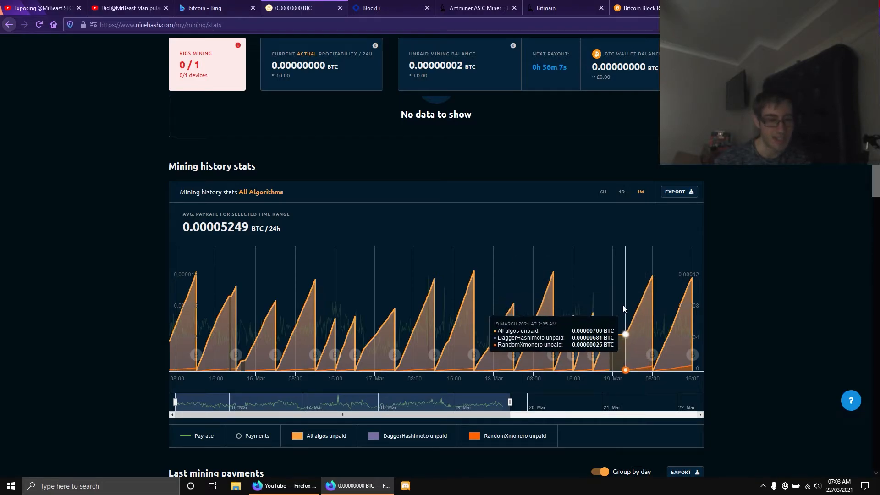
mouse_move(650, 302)
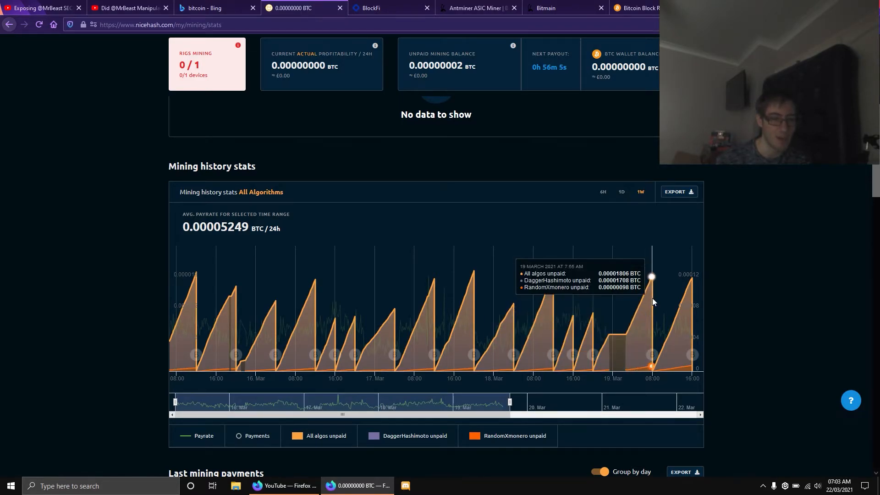
mouse_move(684, 355)
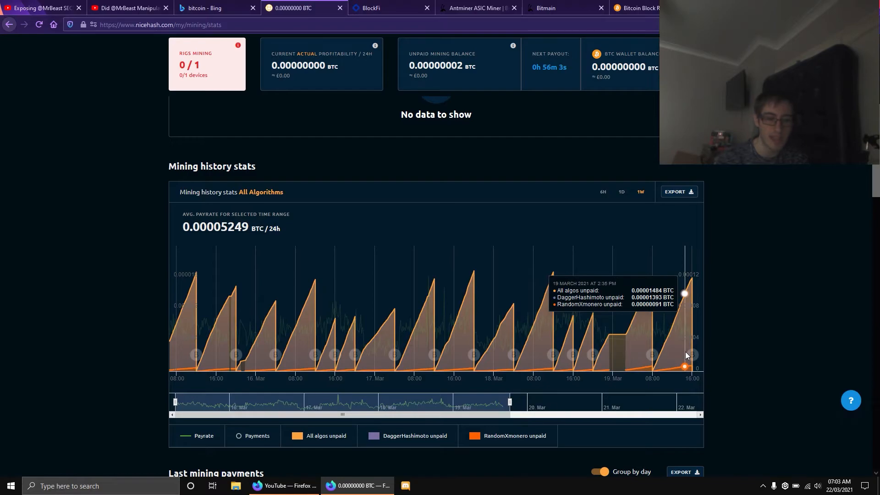
mouse_move(554, 280)
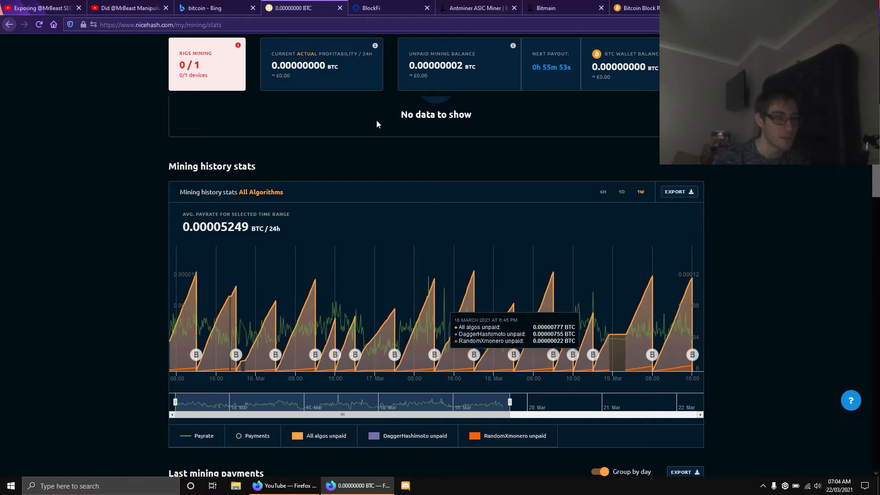
scroll(up, 3)
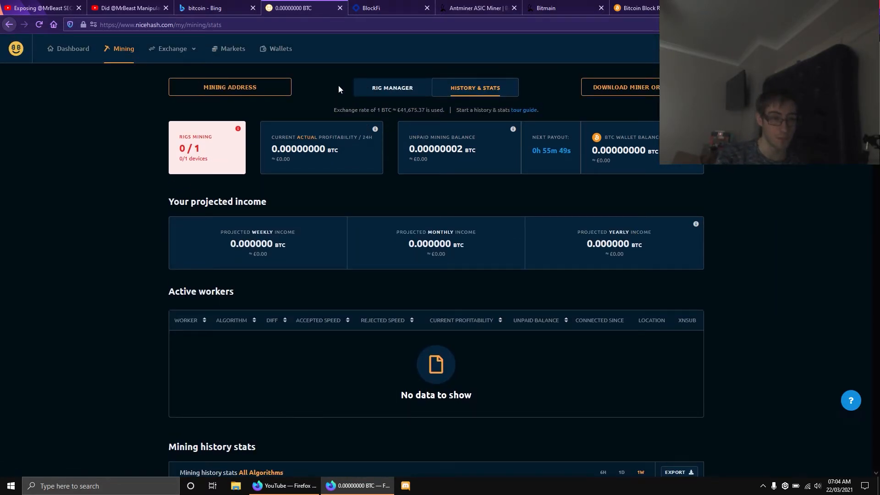
On the BlockFi tab, highlight and deselect the $131.57 interest account balance twice
click(392, 8)
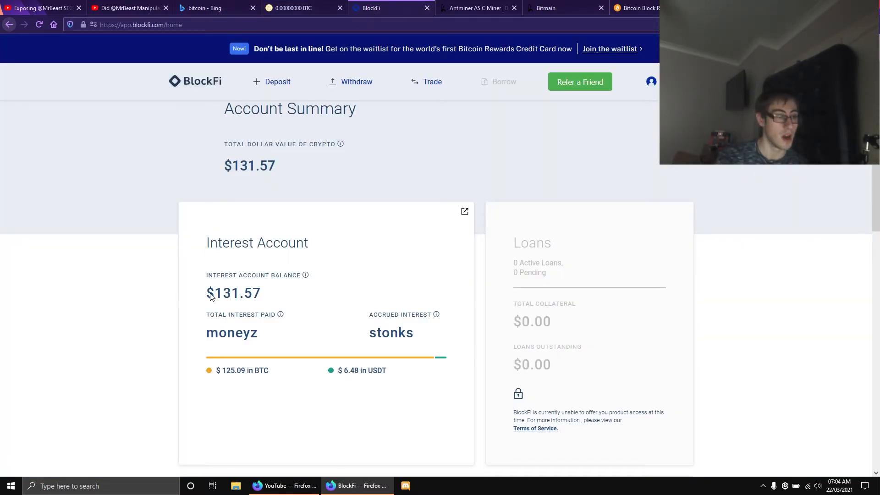
double_click(232, 293)
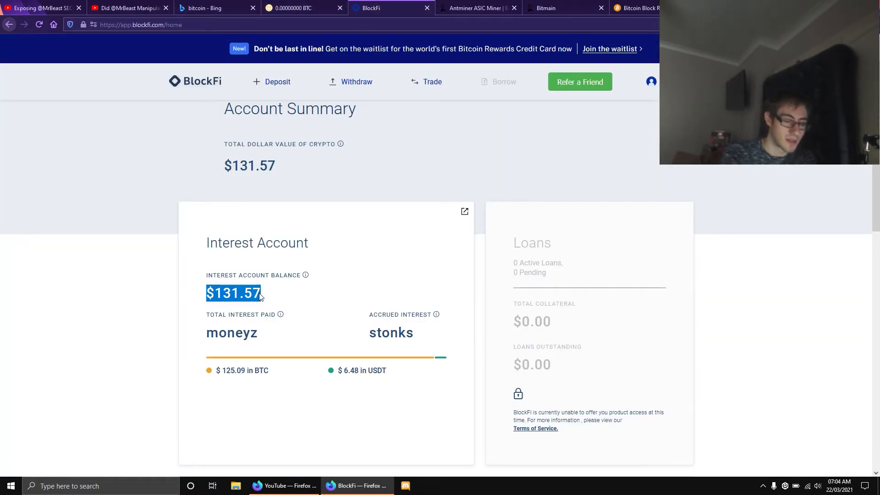
click(233, 293)
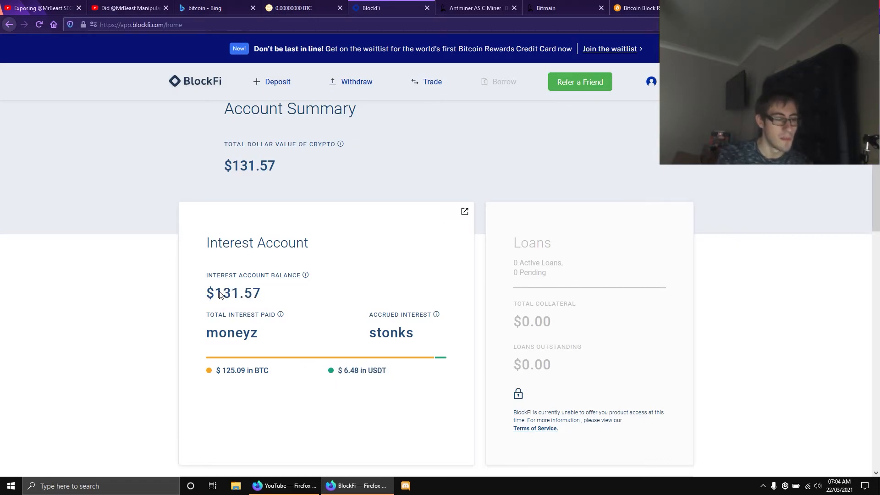
double_click(233, 293)
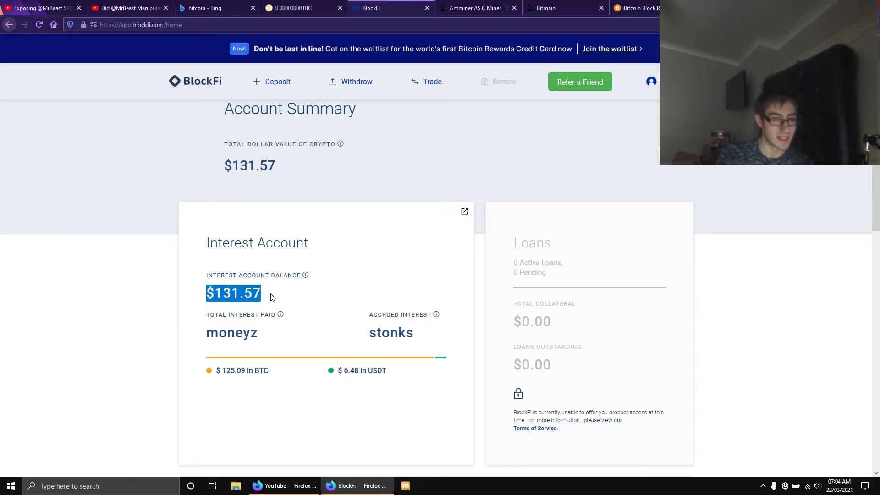
click(275, 295)
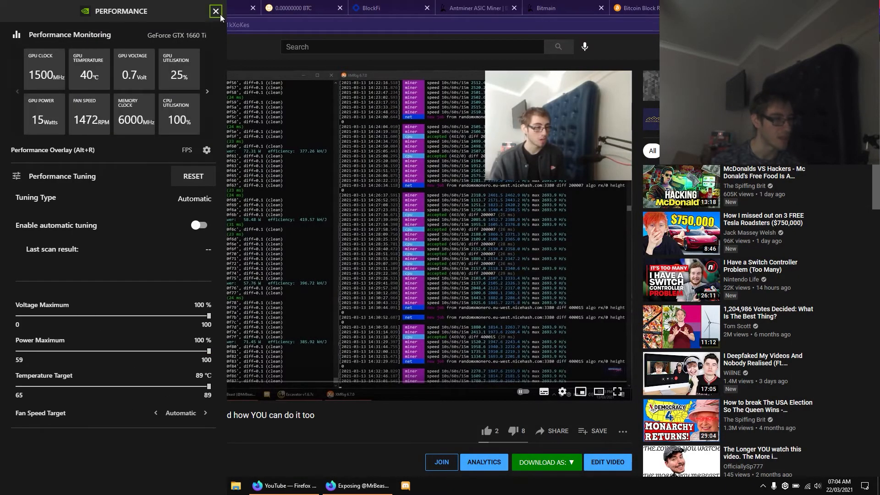
Close the GeForce performance overlay and return to BlockFi's $131.57 account summary
click(216, 11)
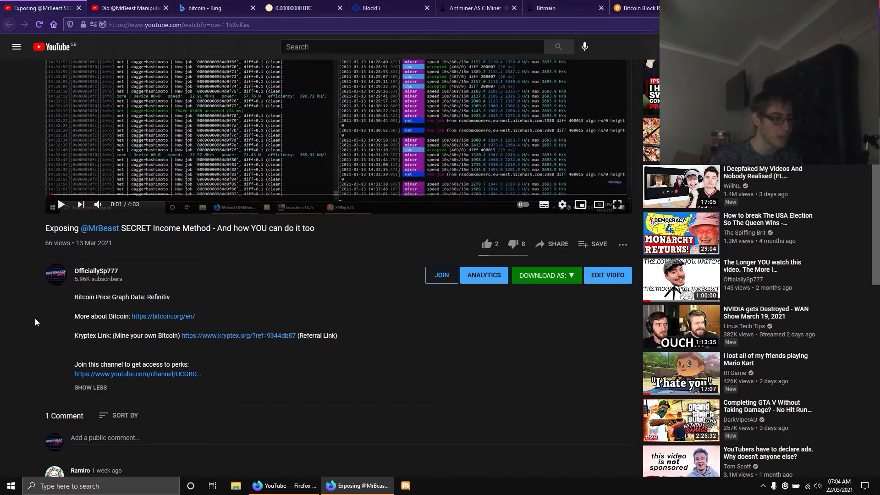
double_click(320, 335)
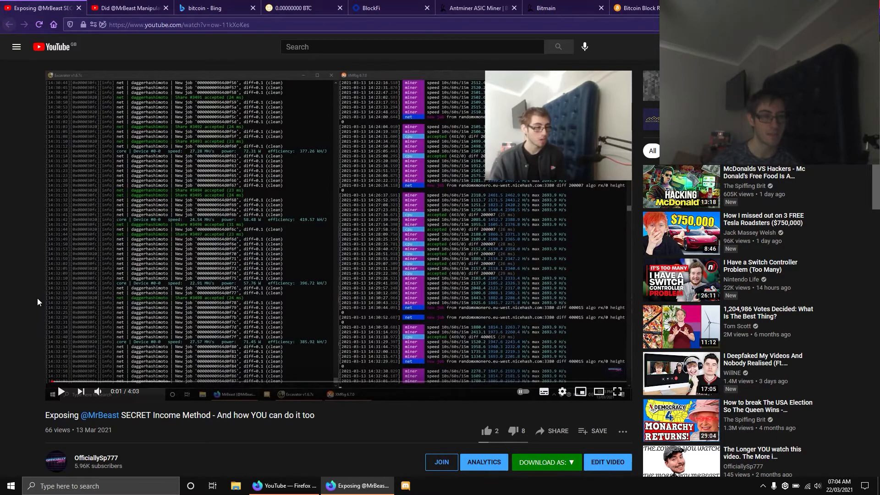
click(387, 8)
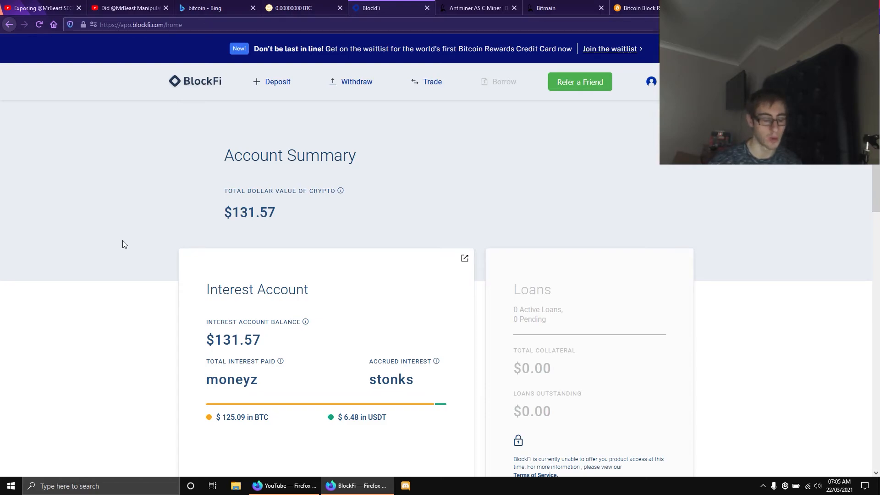
Highlight the 'moneyz' and 'stonks' total interest paid and accrued interest values
scroll(down, 3)
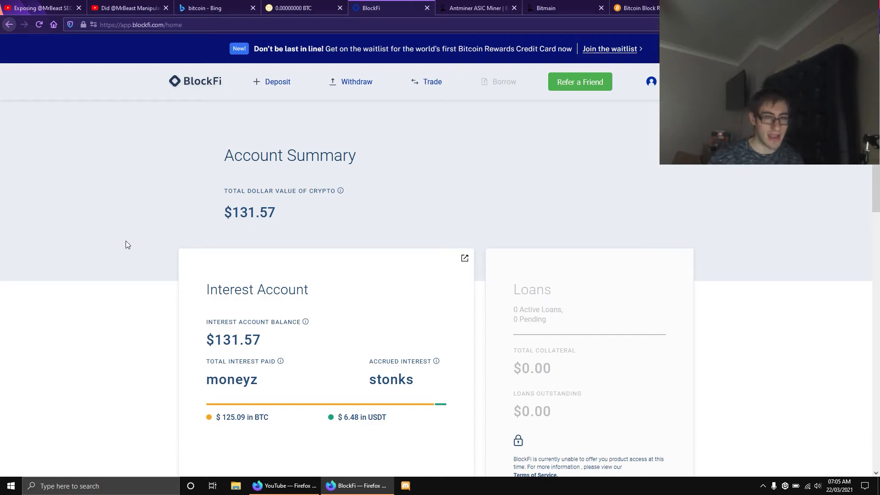
drag(207, 379, 381, 379)
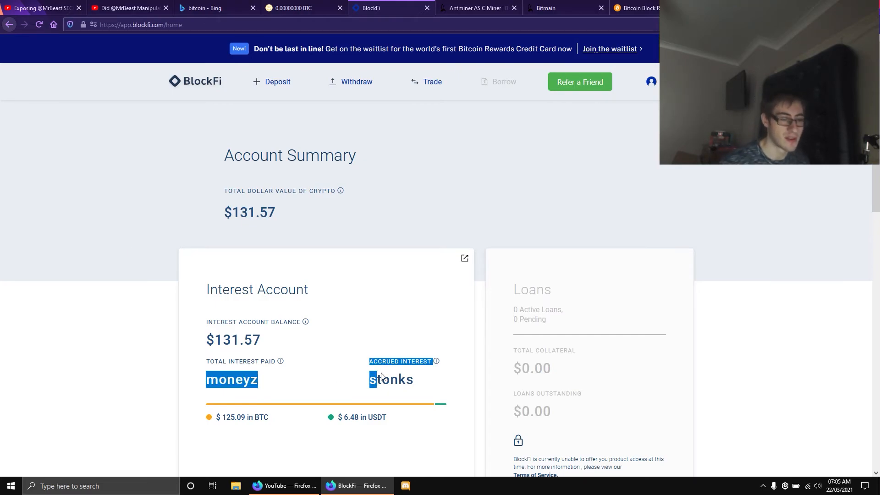